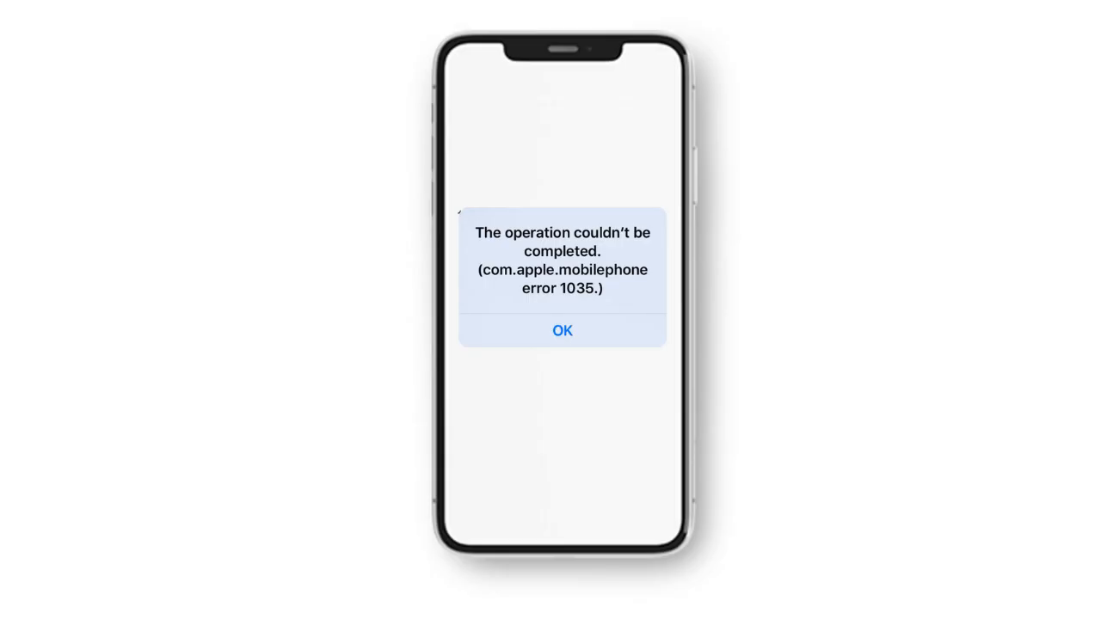
# - Dismiss the error 1035 alert with OK so the root folder listing appears
pyautogui.click(560, 330)
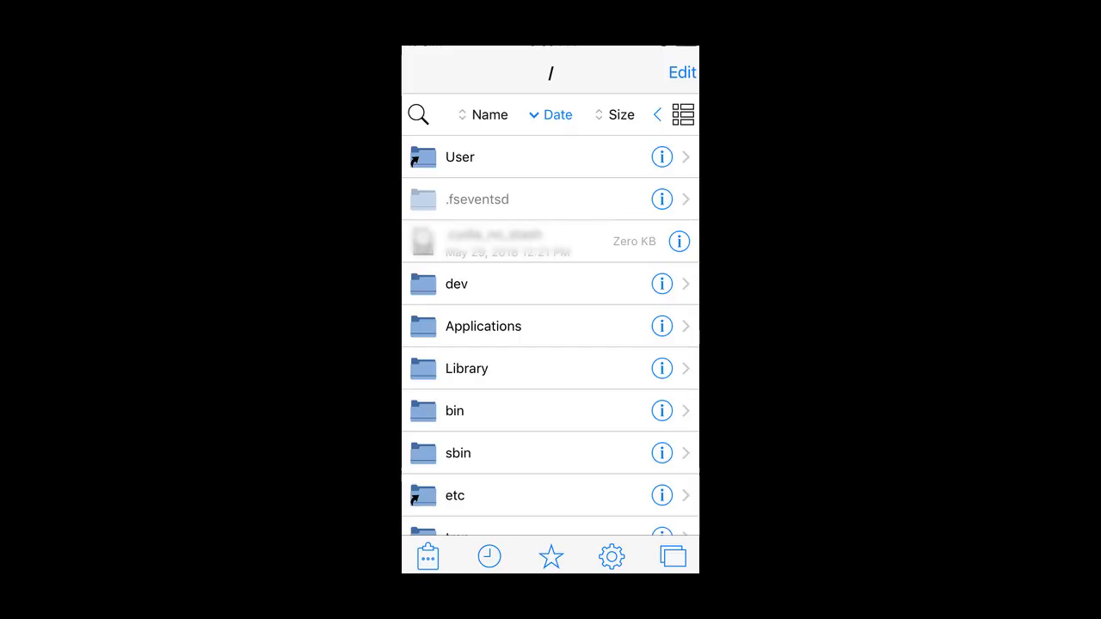